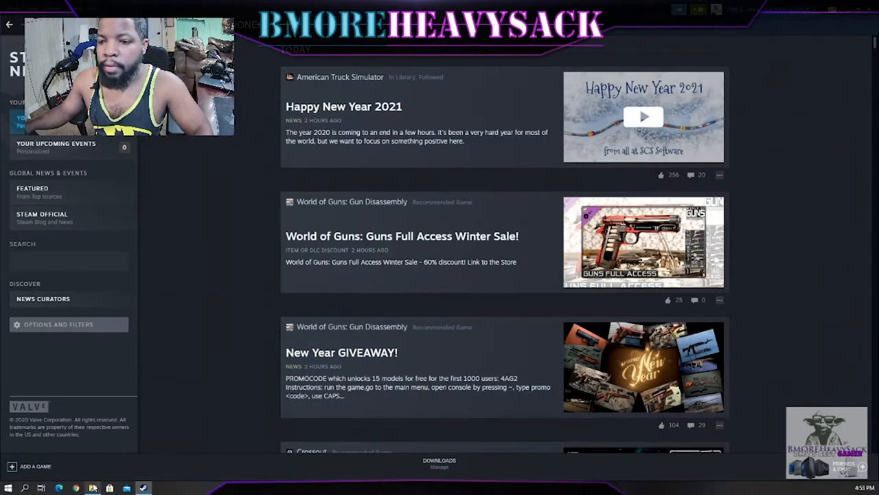
mouse_move(94, 488)
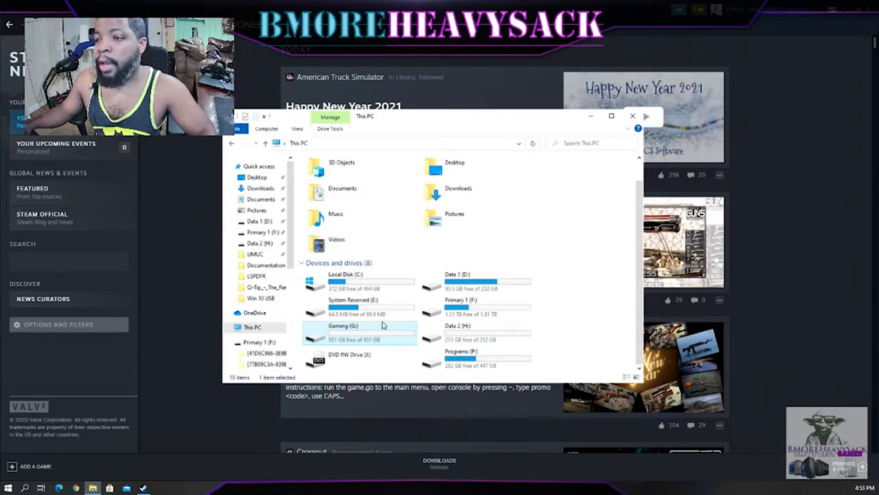
mouse_move(382, 334)
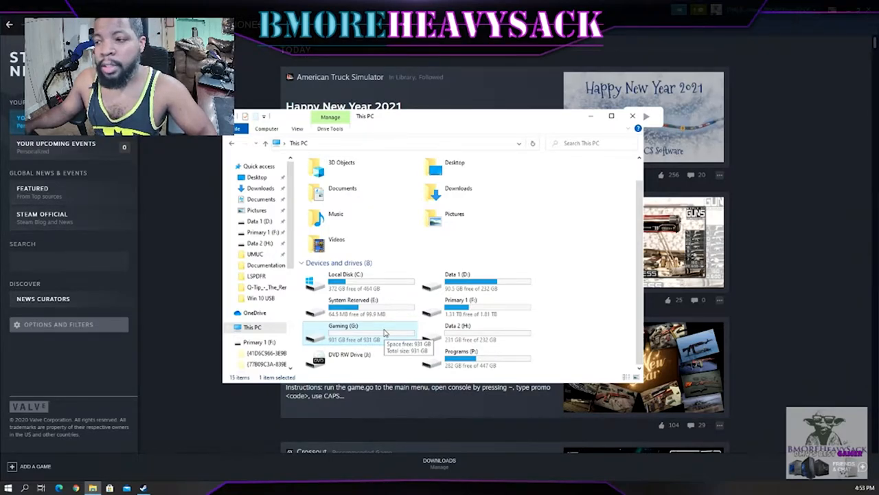
mouse_move(481, 305)
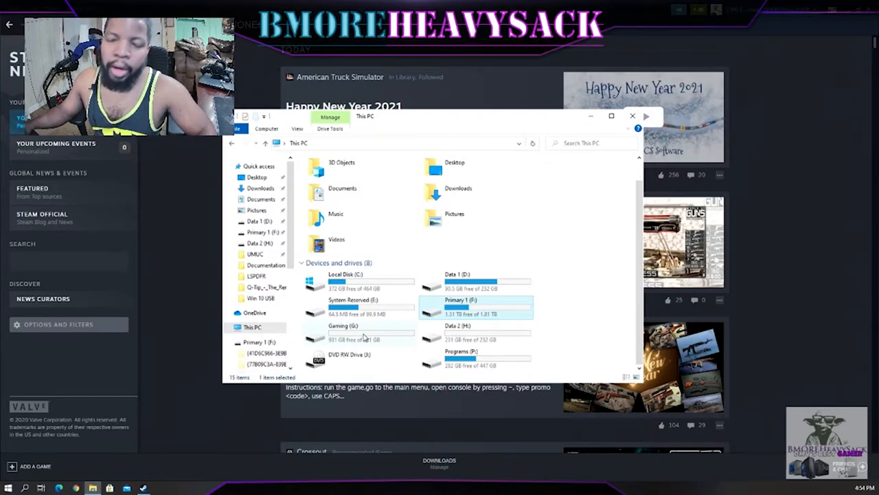
Step: Select the Programs (P:) drive in the This PC drive list
click(360, 331)
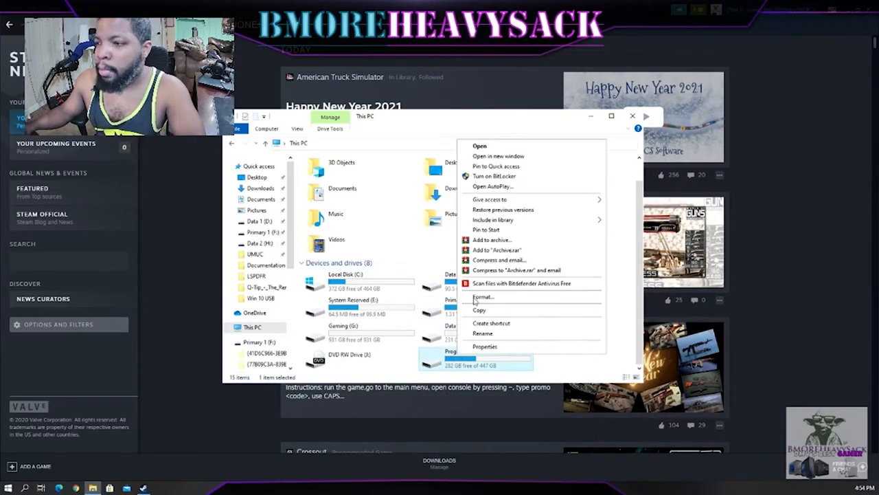
Step: Show the Programs (P:) drive's four folders in a separate Explorer window
click(478, 146)
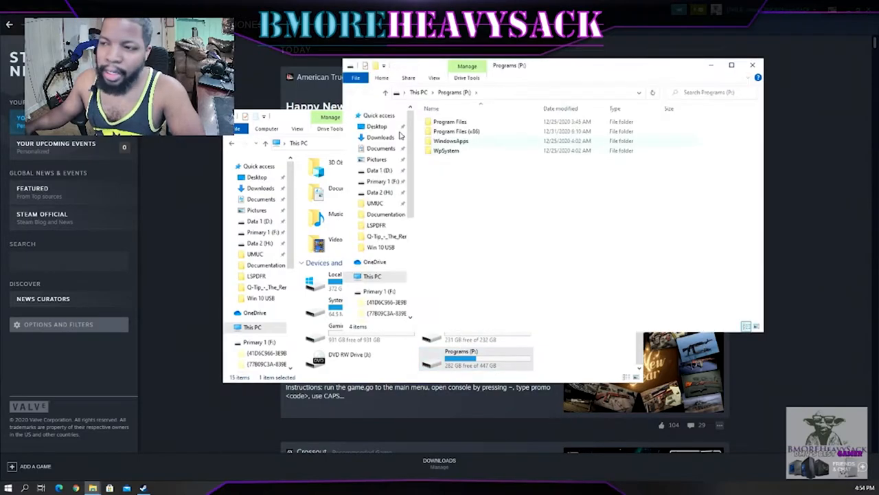
mouse_move(538, 76)
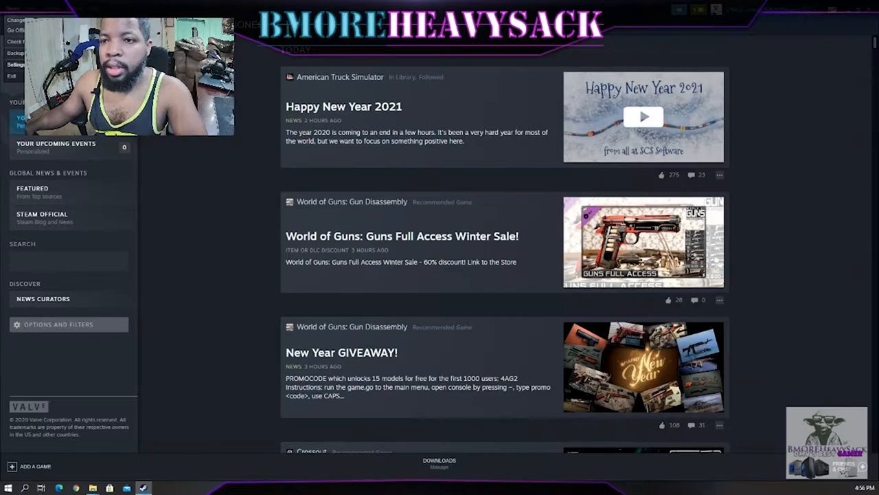
Step: Review Steam's library folders list showing P:\Program Files (x86)\Steam with 4 games, then close it
click(11, 10)
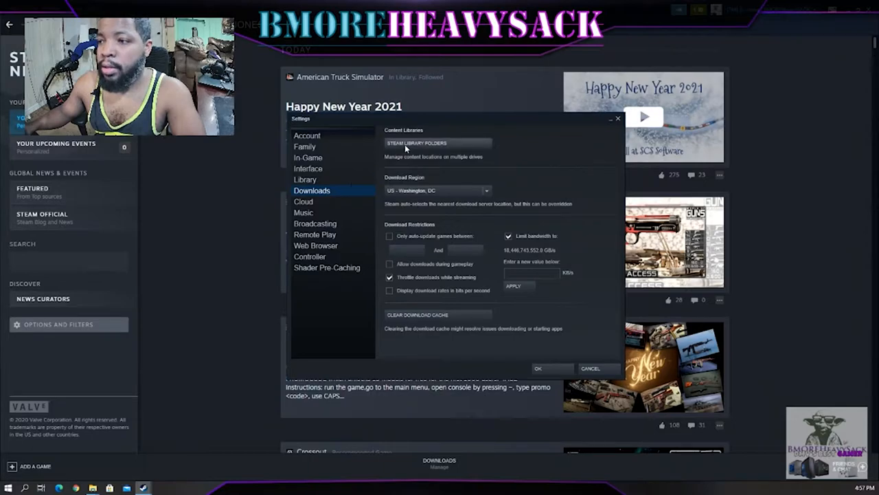
mouse_move(470, 148)
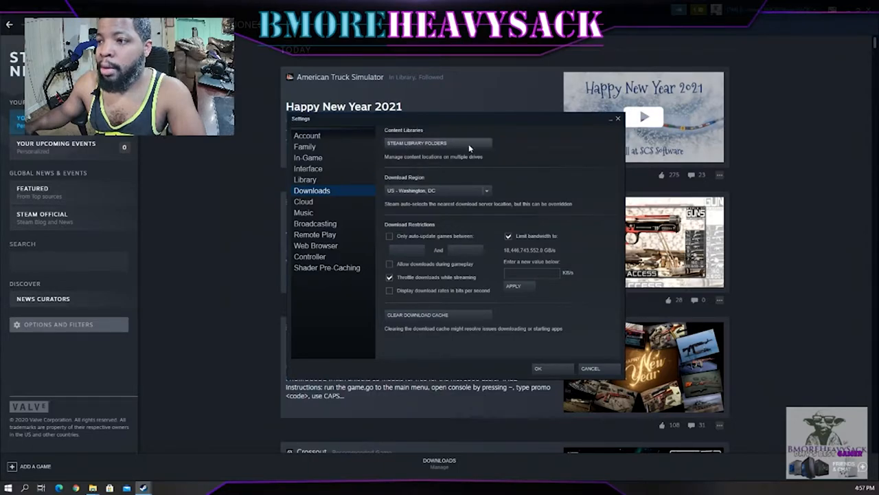
mouse_move(399, 148)
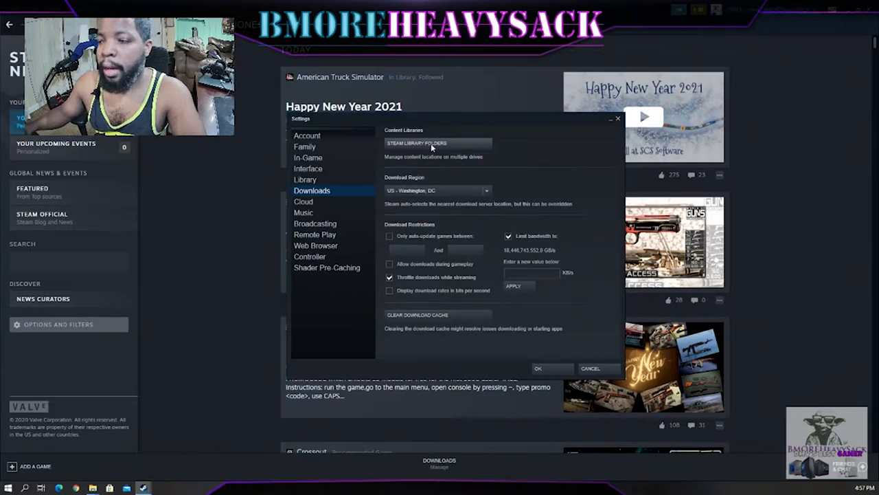
click(416, 143)
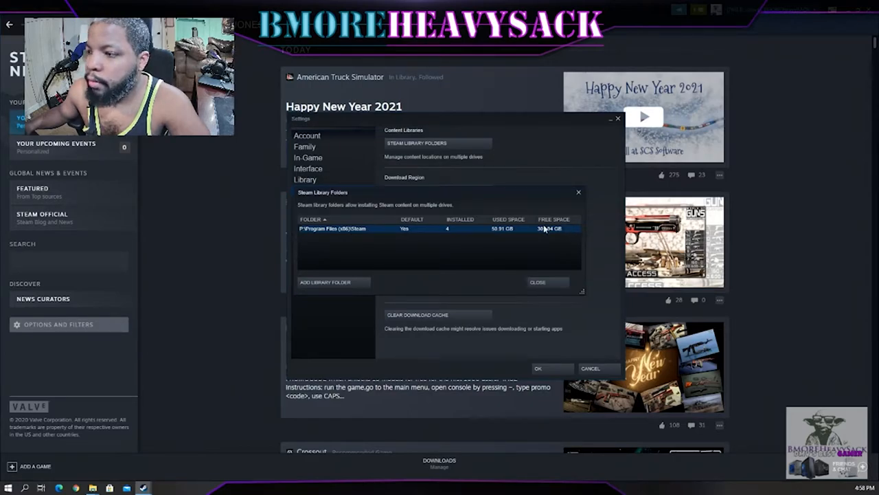
mouse_move(310, 237)
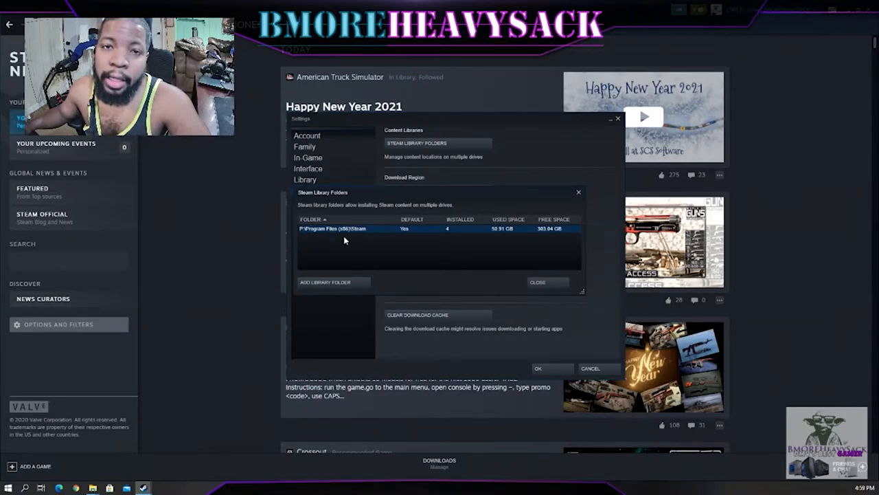
mouse_move(349, 212)
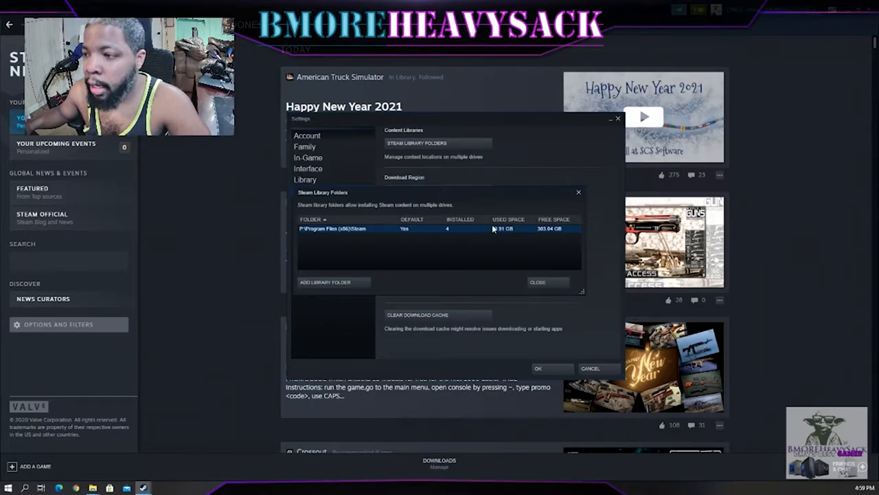
mouse_move(550, 281)
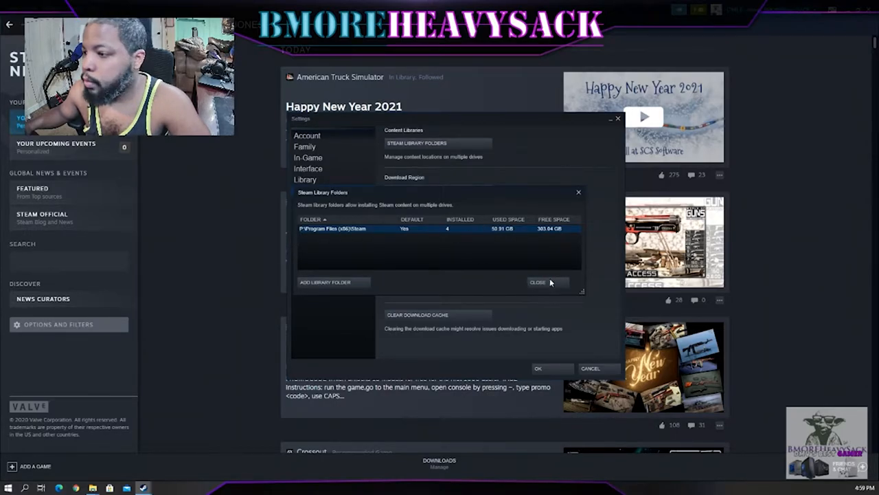
click(538, 282)
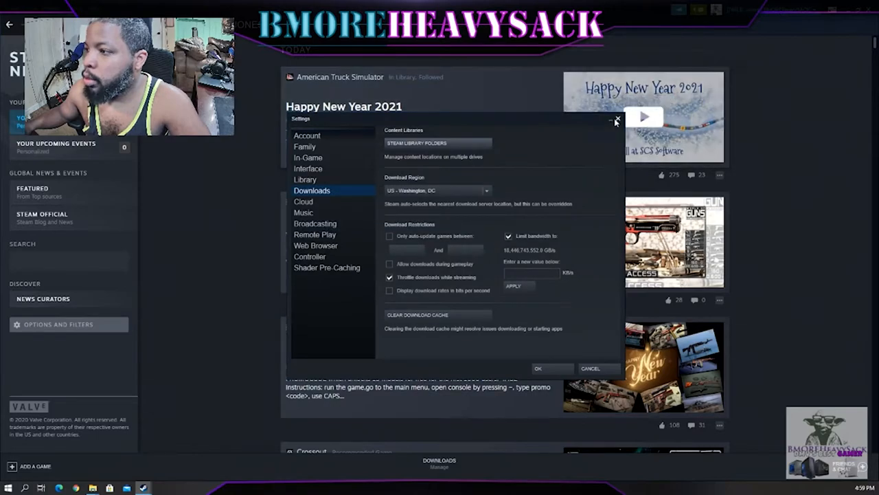
Step: Leave Steam settings, enter the empty Program Files (x86) on Gaming (G:), and check P:'s Steam folder (~55.7 GB)
click(617, 120)
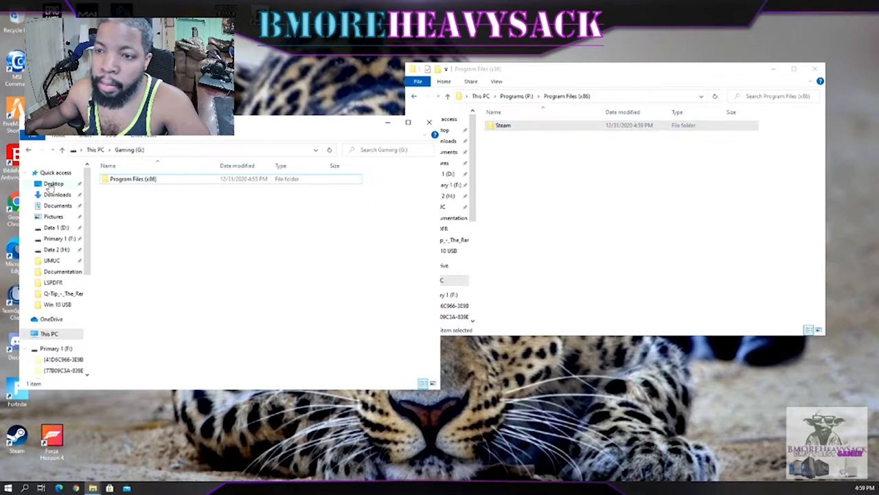
double_click(132, 178)
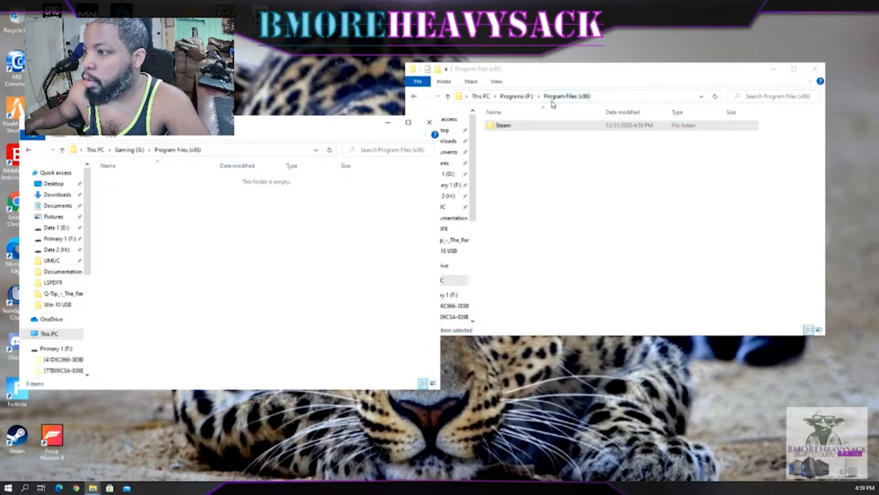
click(506, 125)
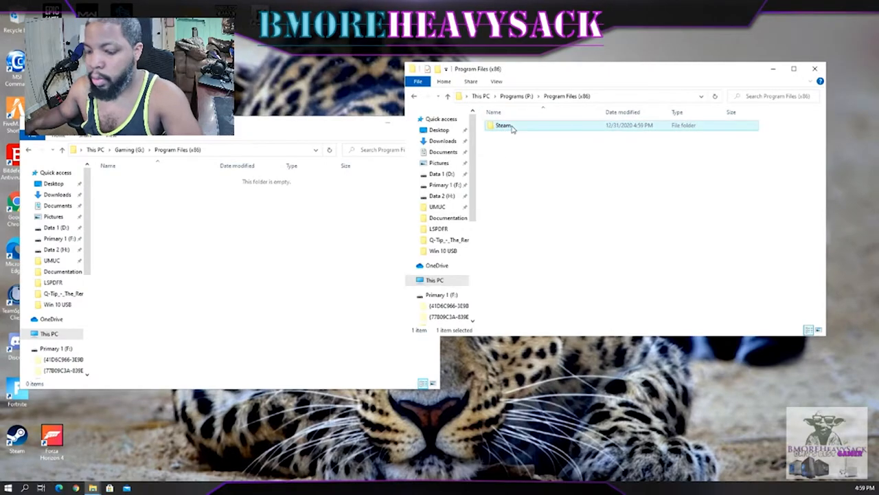
right_click(503, 125)
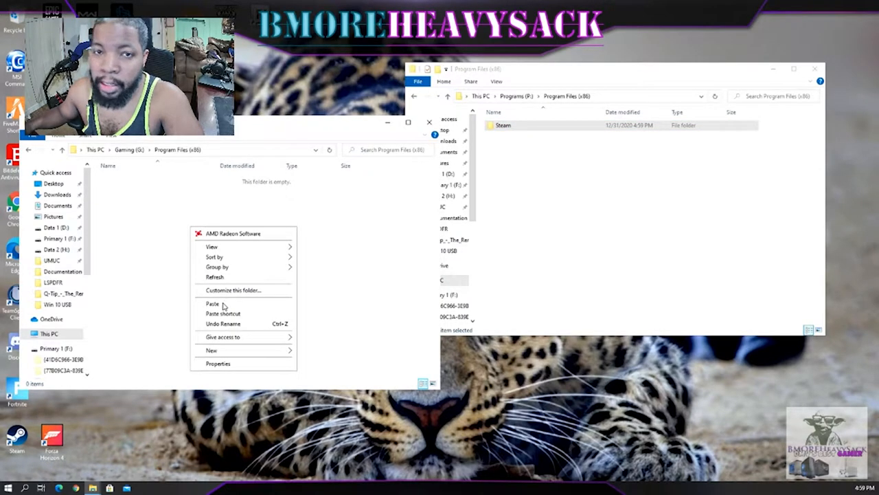
Step: Bring up the context actions for the empty Program Files (x86) folder on the Gaming drive
right_click(503, 125)
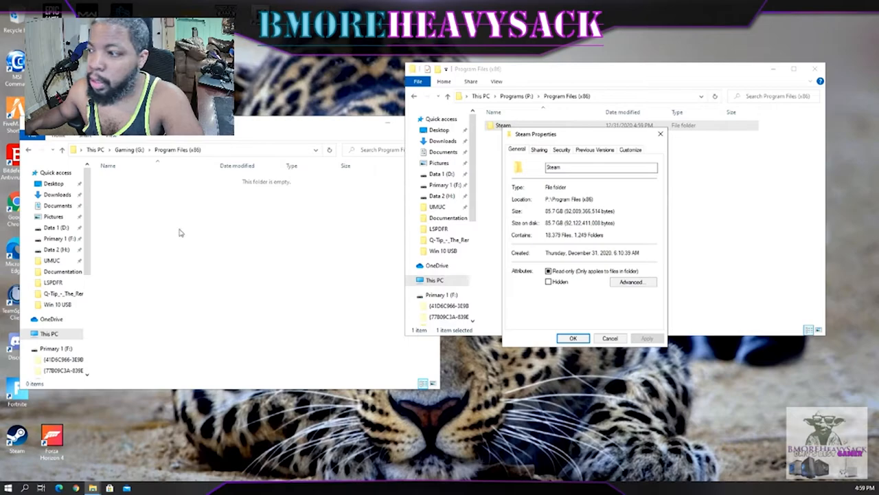
mouse_move(492, 224)
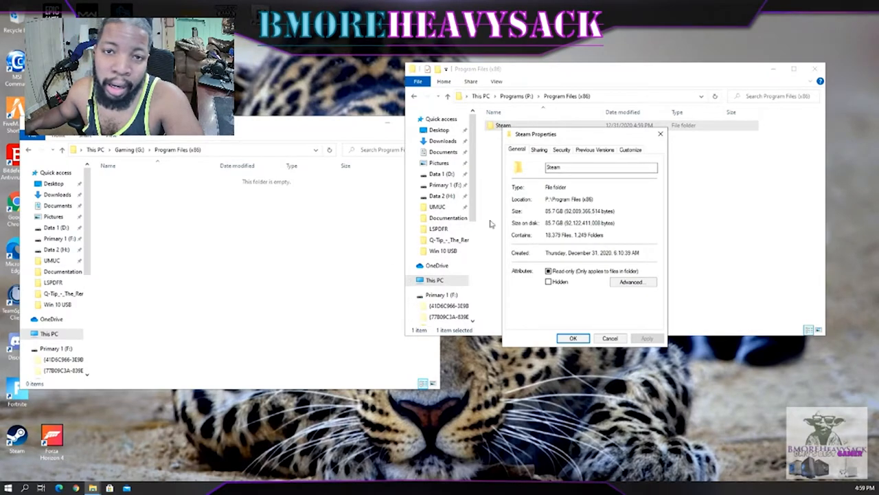
mouse_move(659, 133)
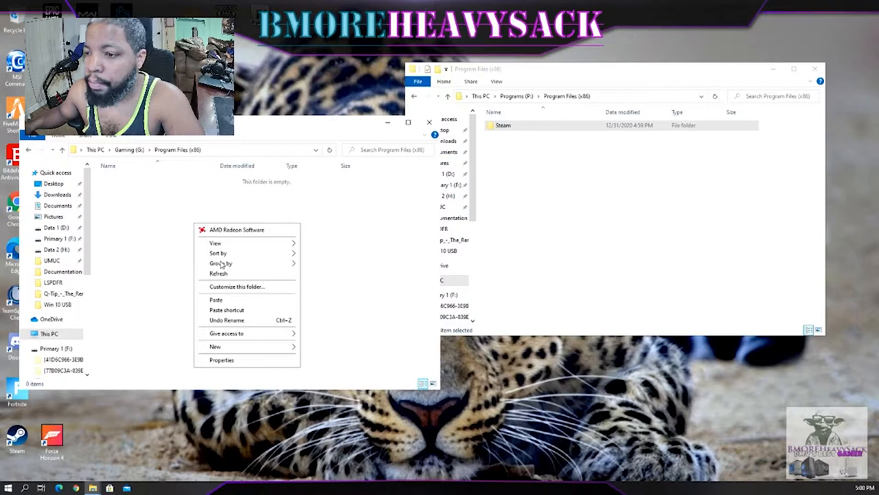
mouse_move(563, 172)
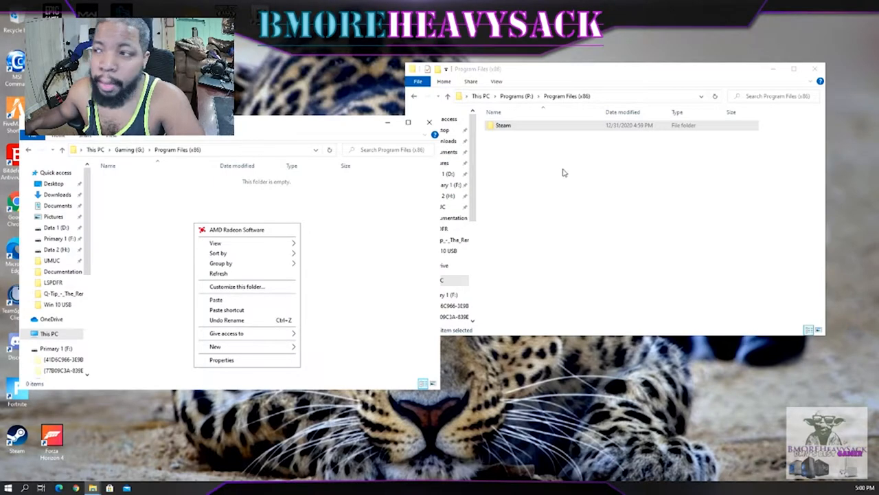
right_click(502, 125)
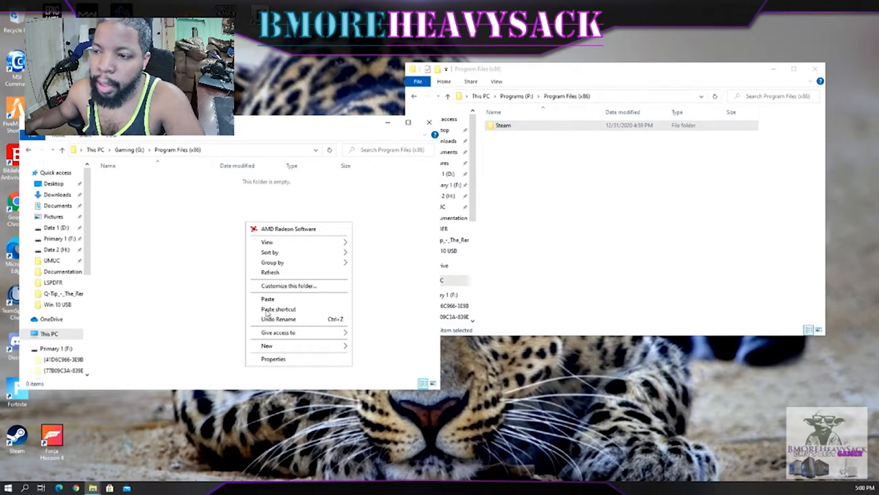
Step: Paste the Steam folder's 16,829 items into G:\Program Files (x86) to start the copy
click(281, 298)
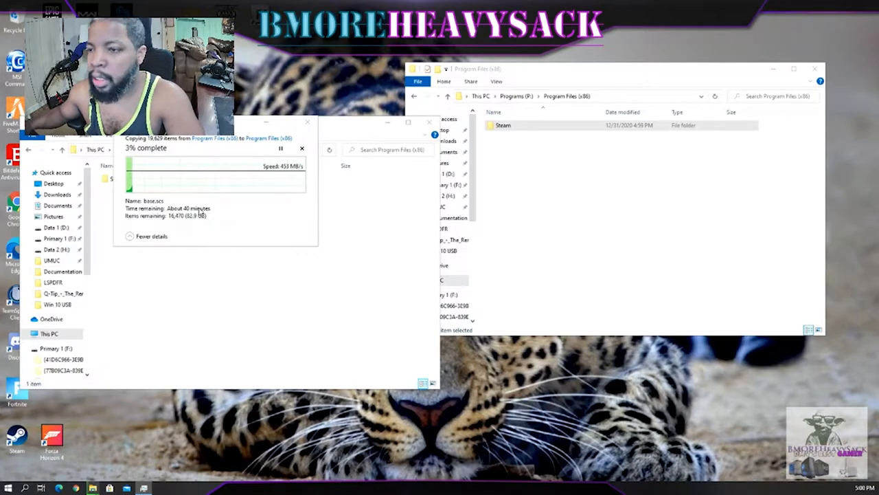
mouse_move(101, 230)
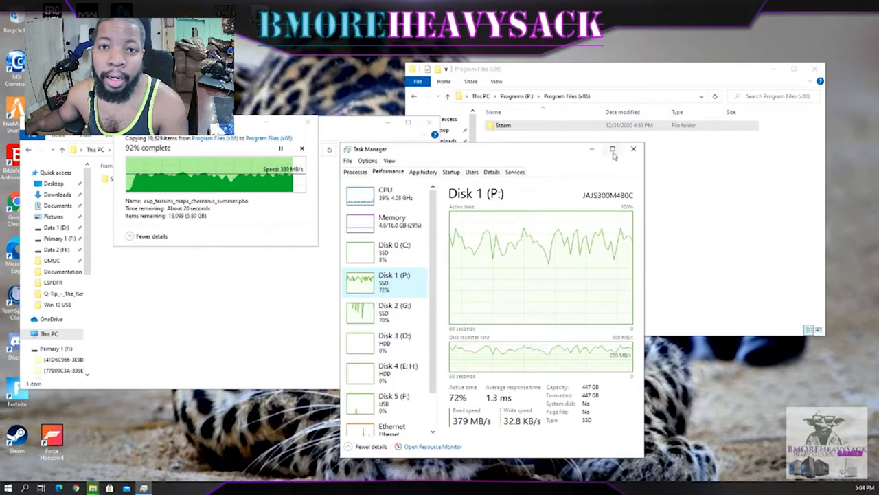
mouse_move(563, 81)
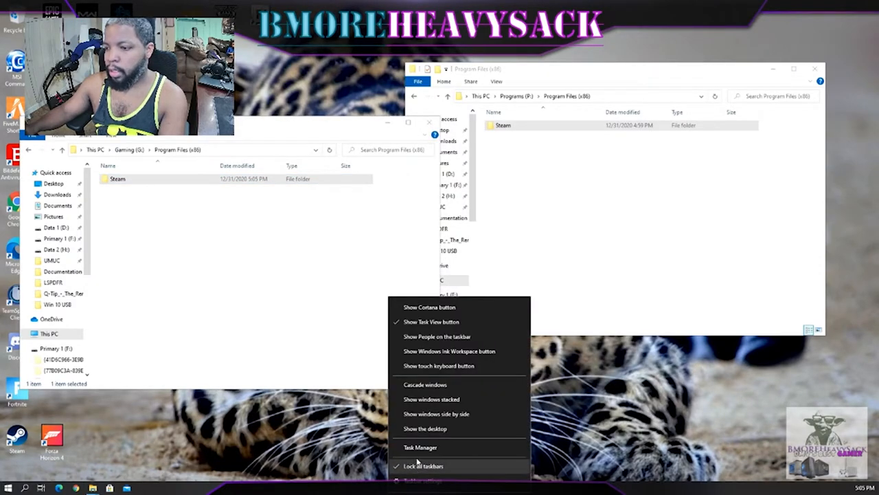
Step: Reopen Task Manager on the Performance tab showing Disk 1 (P:) idle at 0%
click(421, 446)
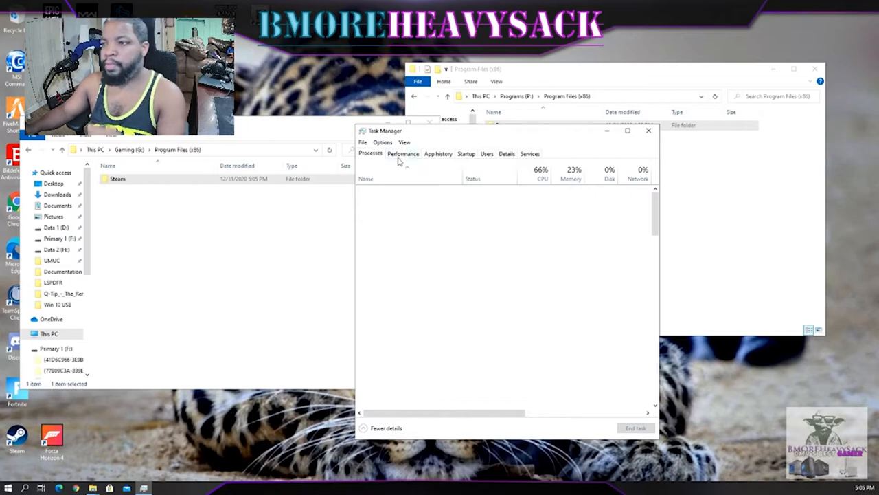
click(404, 154)
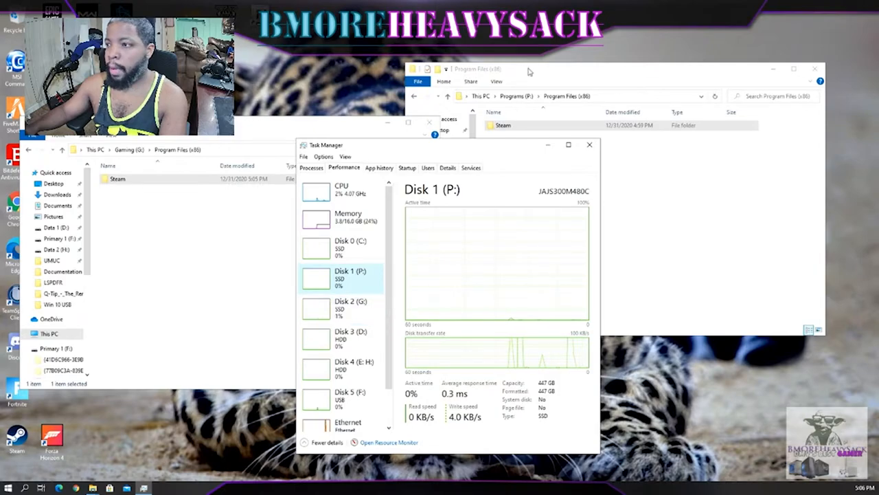
Step: Browse Primary 1 (F:), return to P:\Program Files (x86), and close Task Manager
click(412, 265)
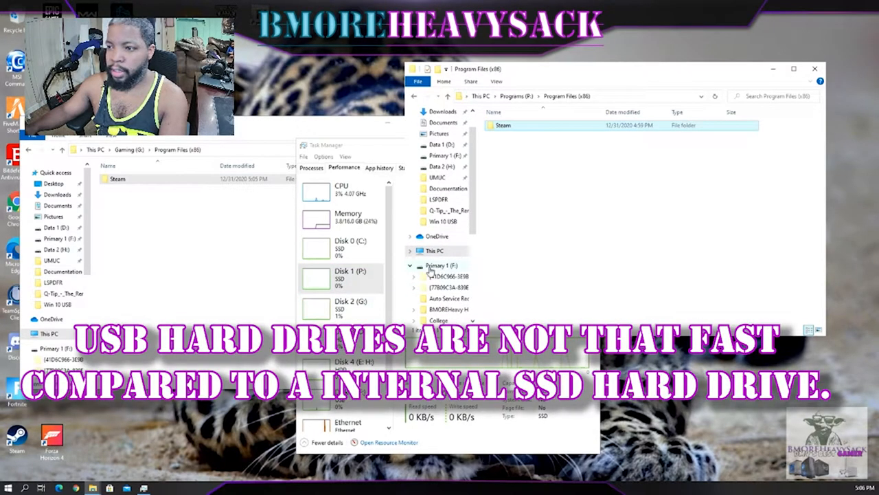
click(440, 265)
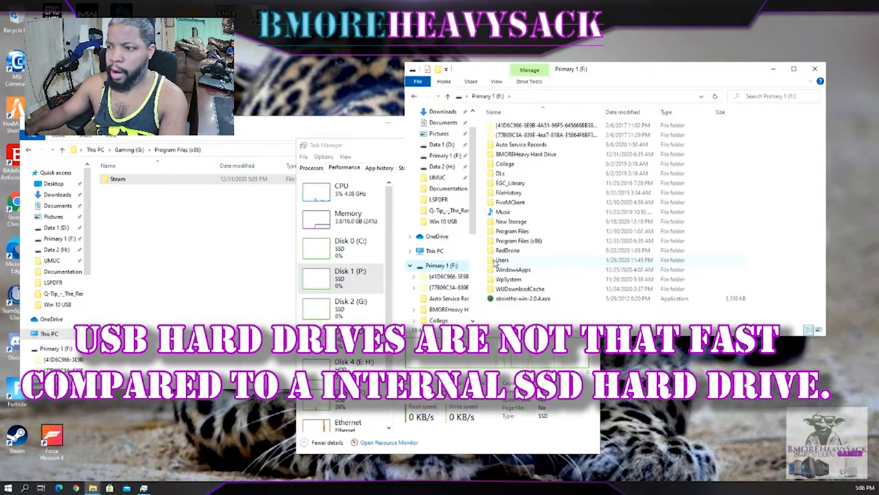
click(346, 269)
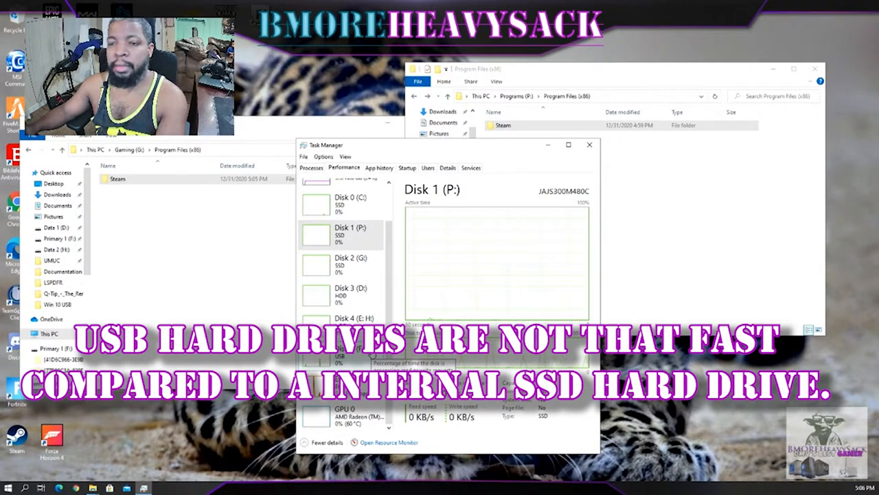
click(350, 350)
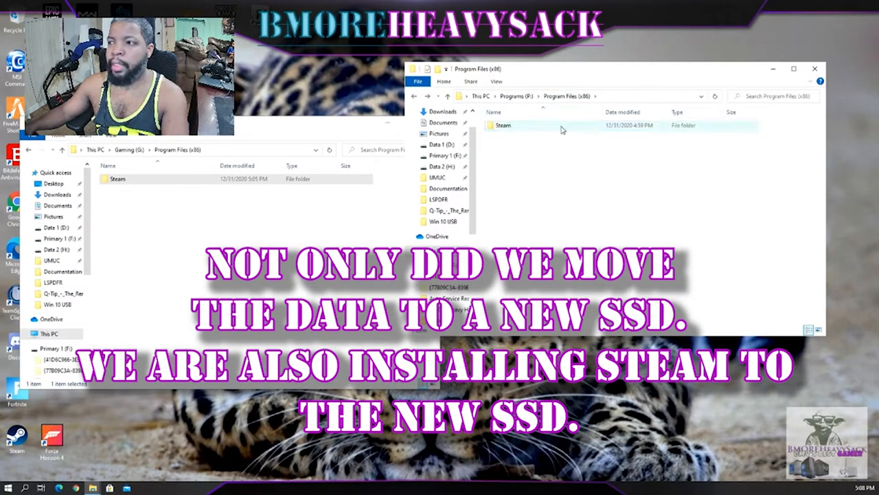
Step: Find Apps & features via a Start search for 'pro' and scroll the app list down to Steam
click(6, 488)
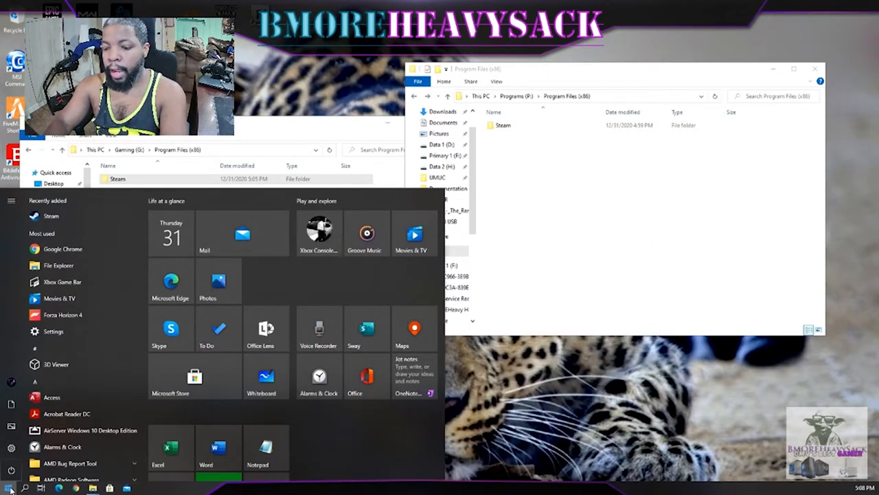
text(pro)
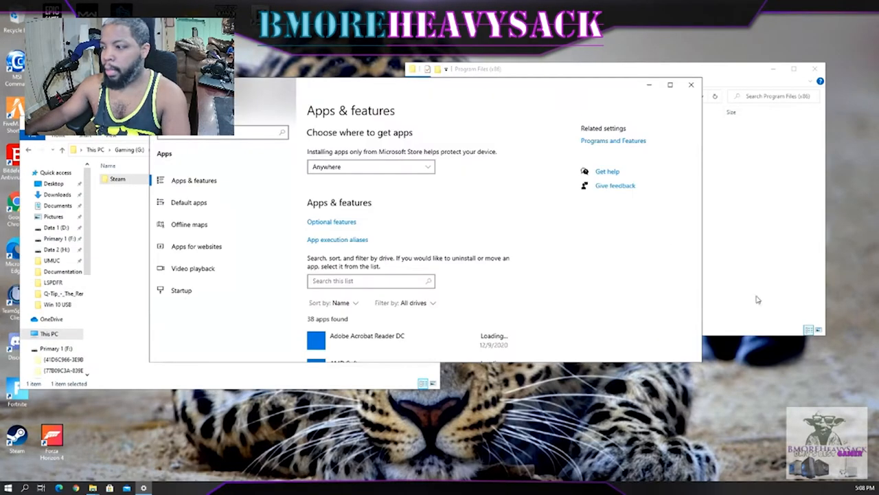
scroll(down, 3)
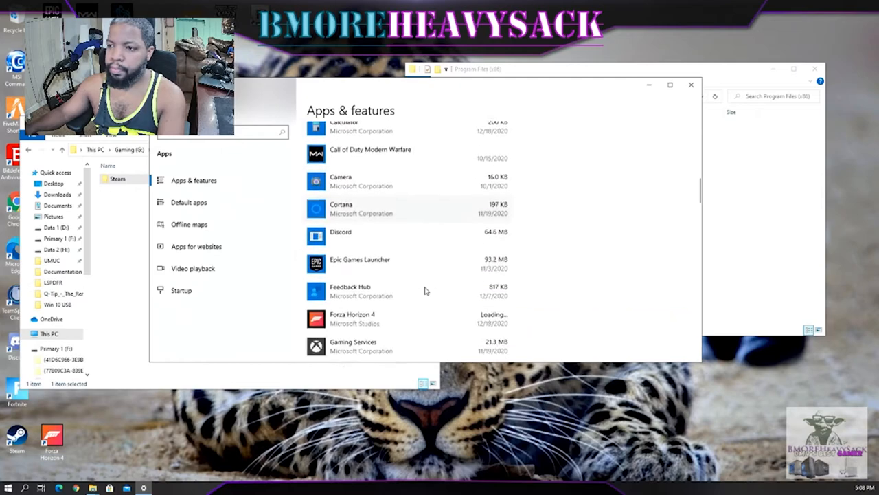
scroll(down, 3)
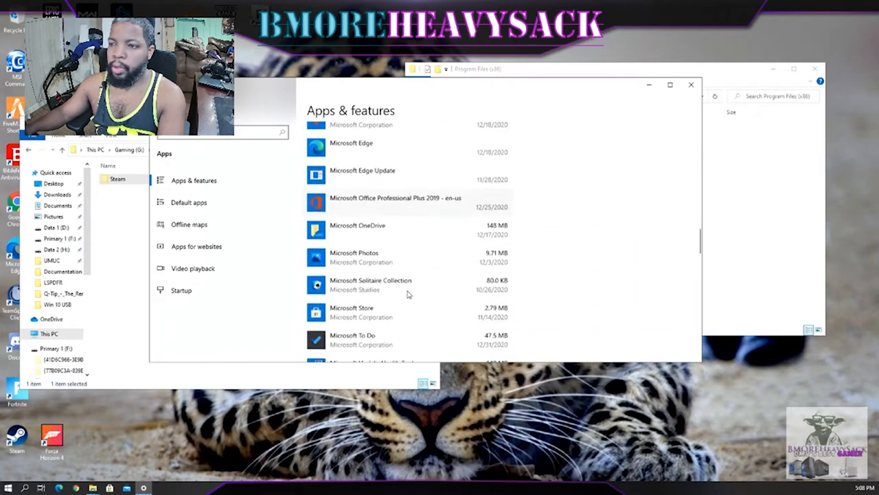
scroll(down, 3)
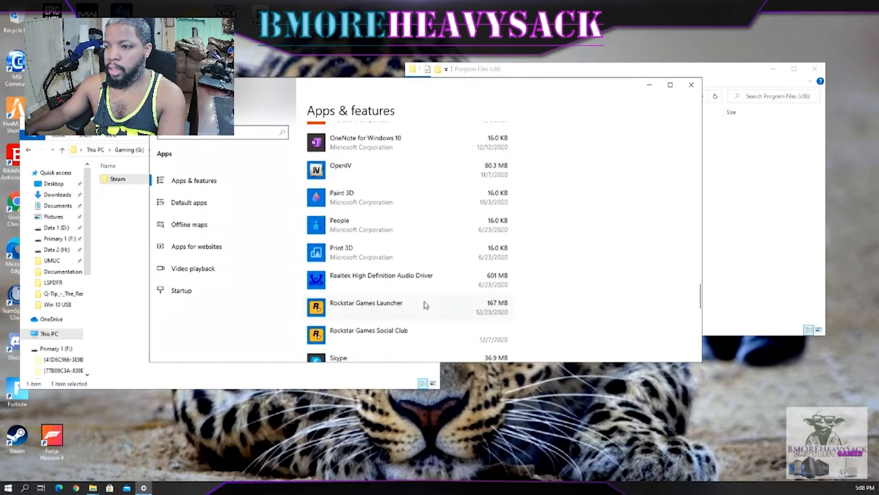
scroll(down, 3)
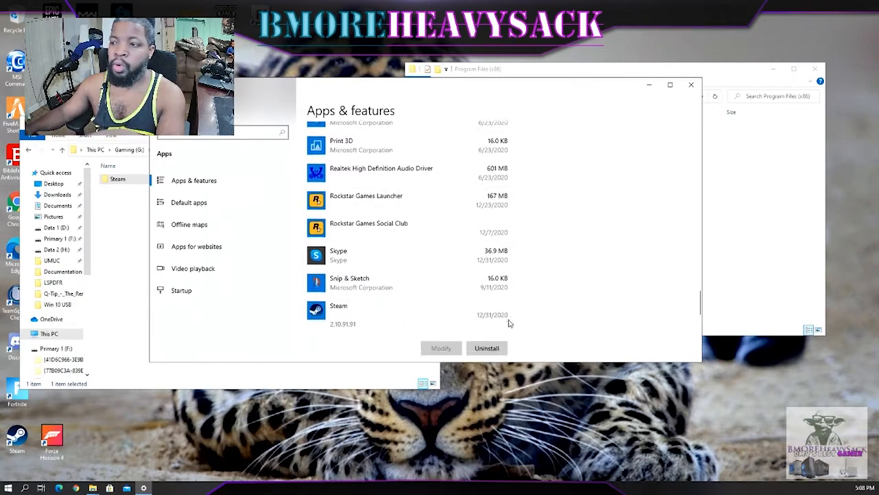
Step: Uninstall Steam from Apps & features and confirm the removal
click(487, 347)
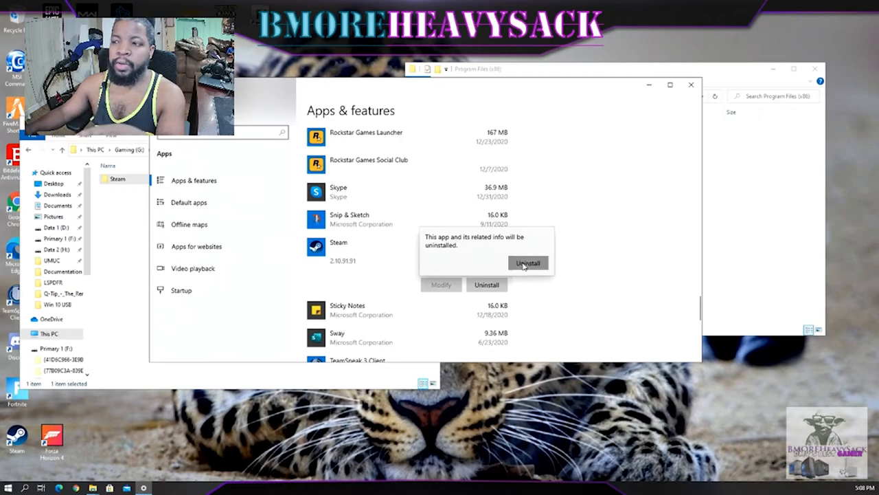
click(527, 264)
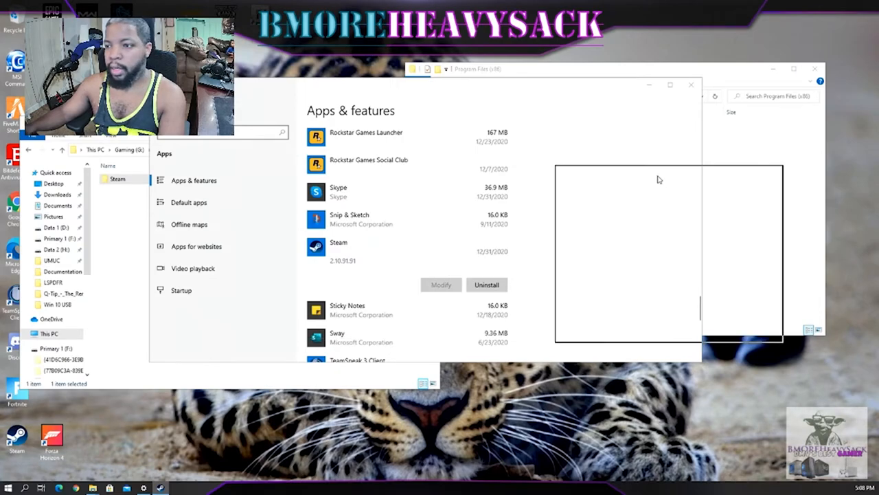
Step: Approve the prompt and run Steam Uninstall on P:\Program Files (x86)\Steam
click(486, 284)
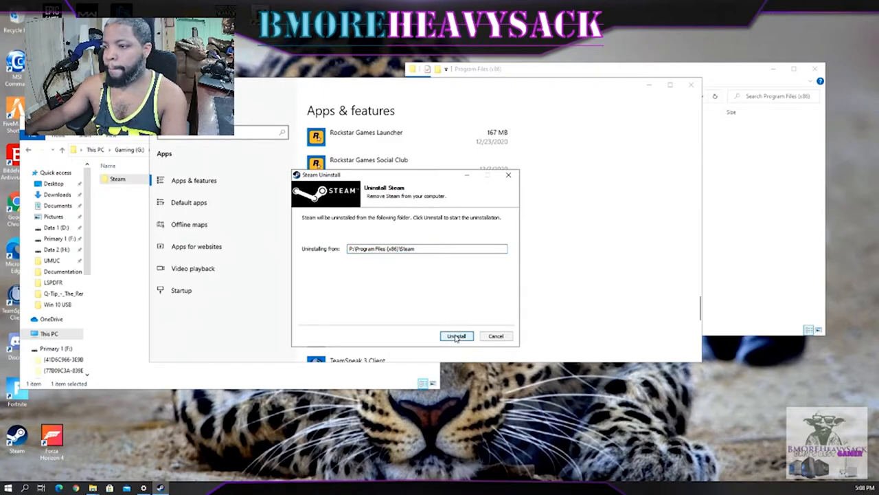
click(456, 335)
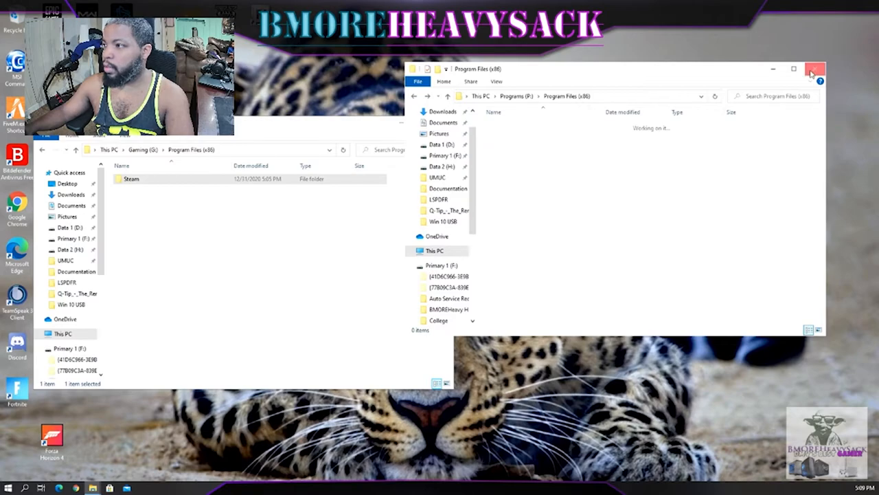
Step: Download SteamSetup.exe from the Steam site, choosing the Gaming (G:) drive under This PC as save location
click(817, 69)
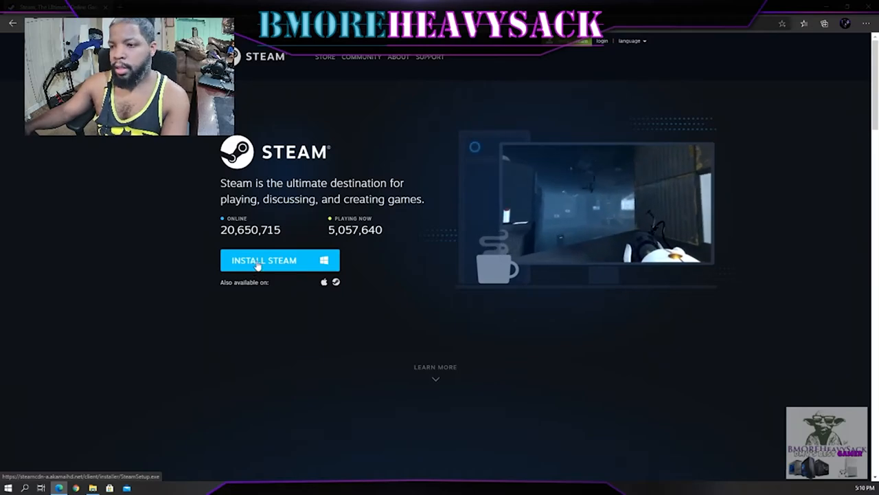
click(264, 259)
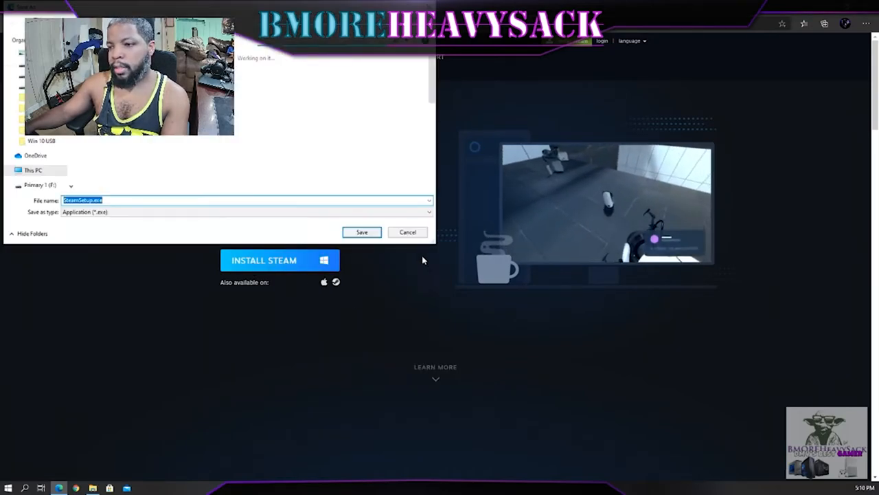
click(33, 149)
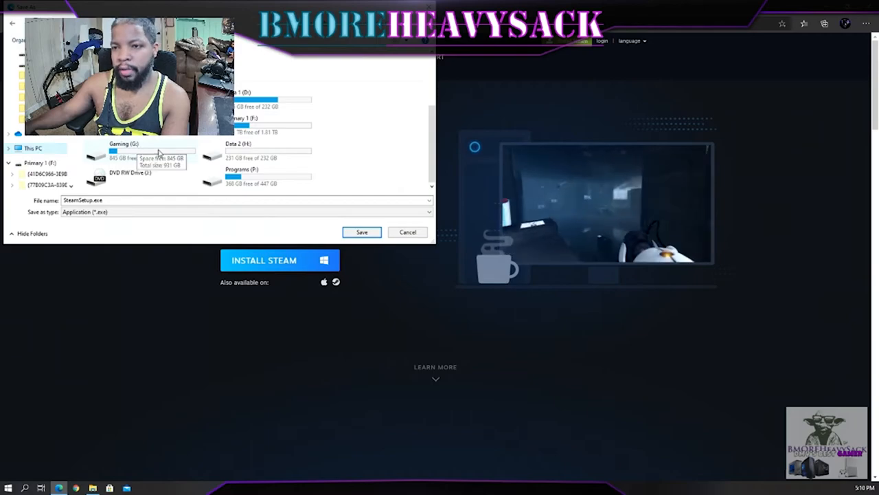
click(362, 231)
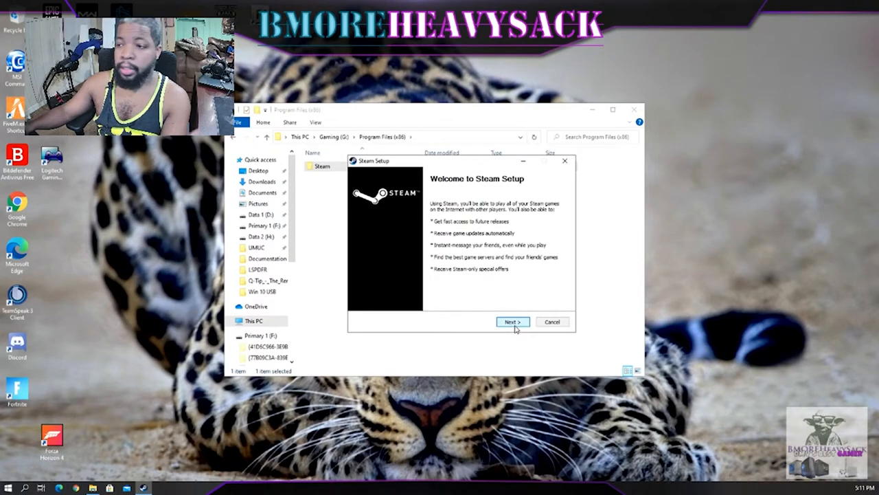
Step: Install Steam in English to G:\Program Files (x86)\Steam and launch it when setup finishes
click(511, 322)
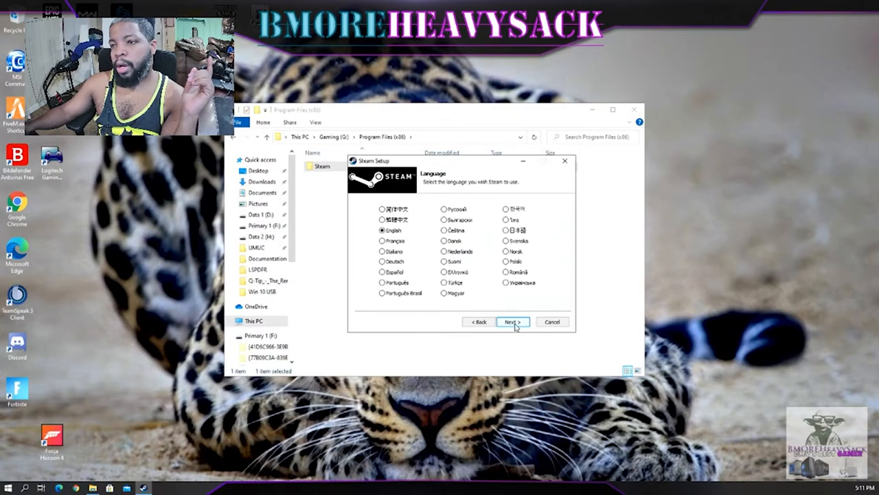
click(511, 321)
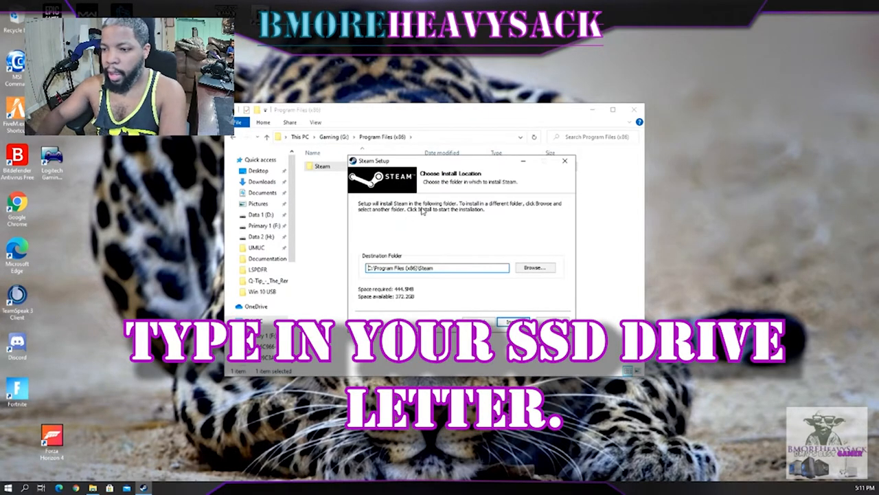
text(G)
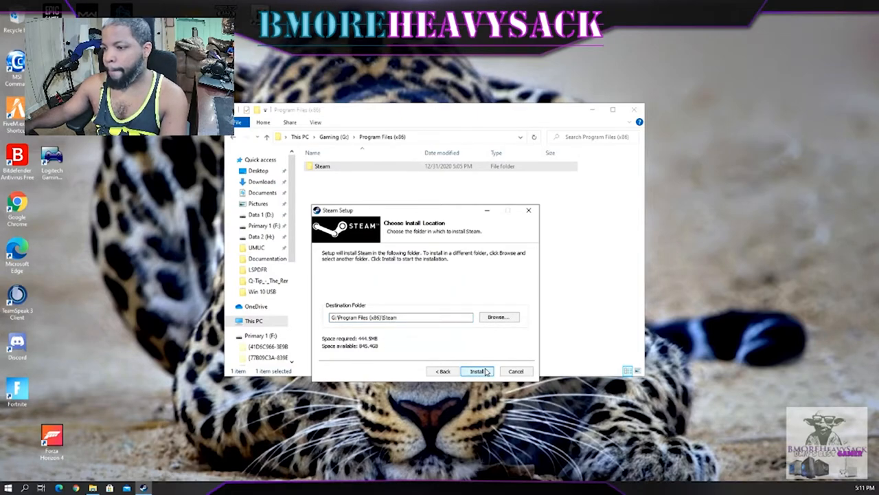
click(477, 371)
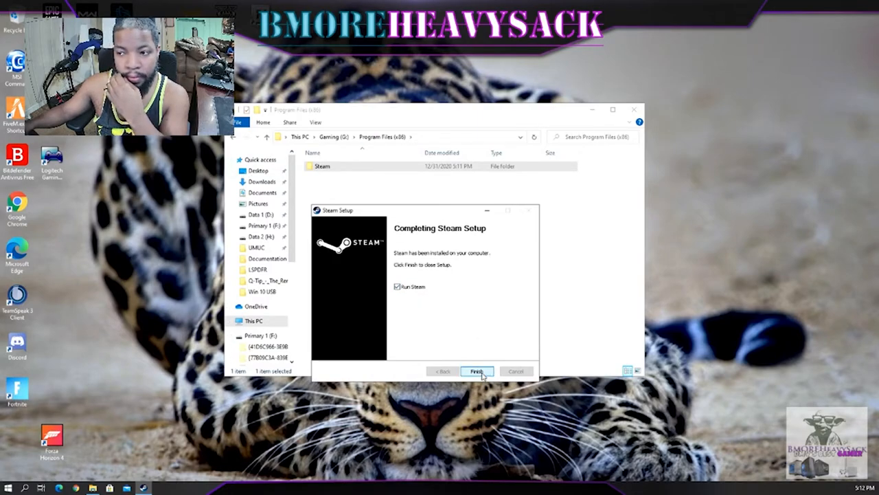
click(475, 371)
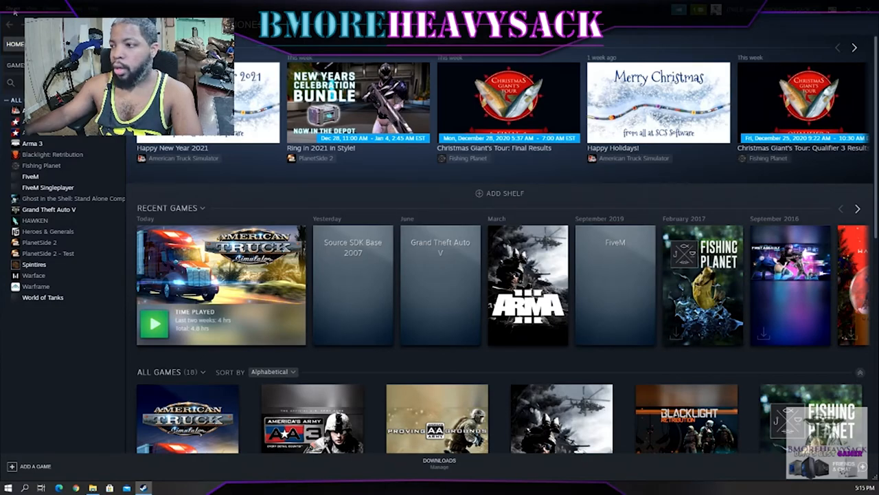
click(11, 8)
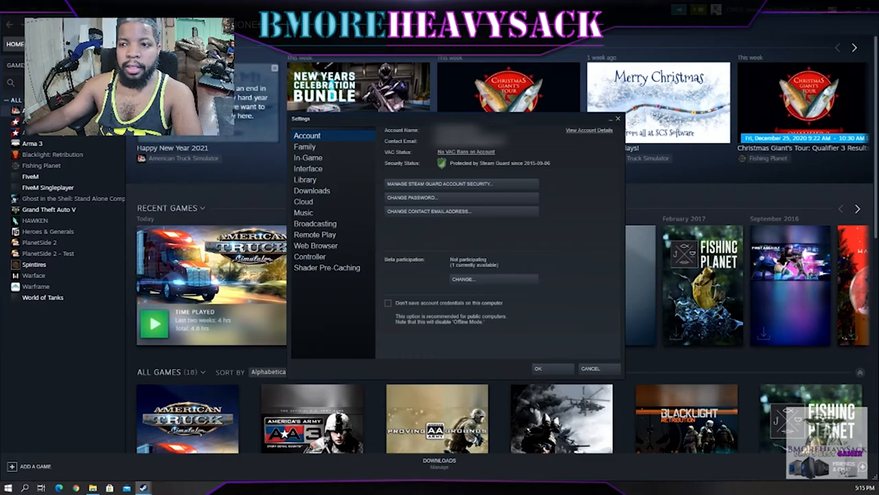
click(311, 190)
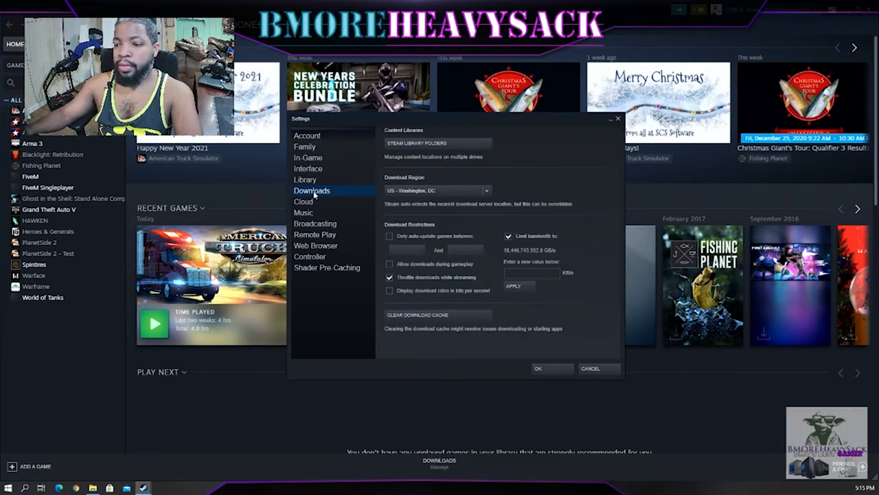
mouse_move(436, 143)
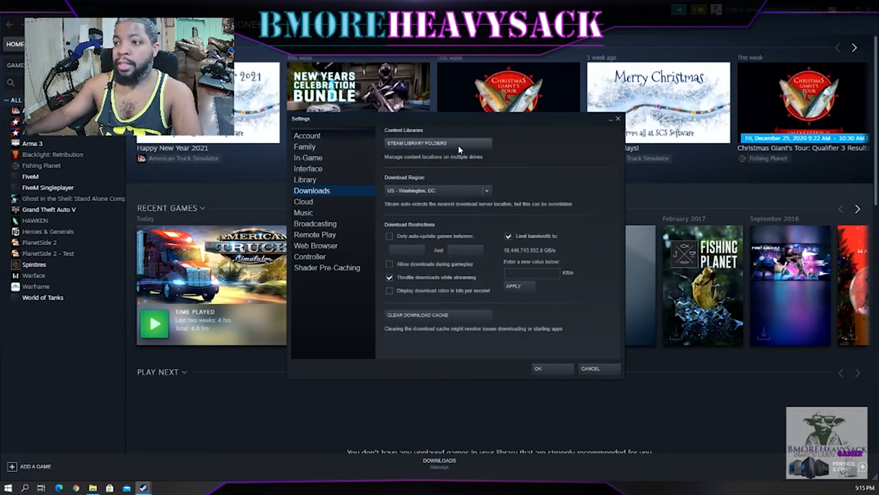
click(416, 143)
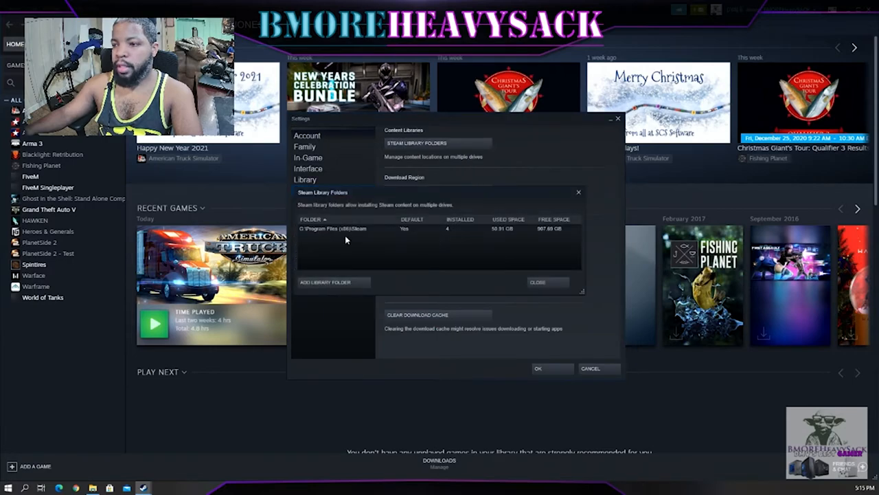
mouse_move(302, 236)
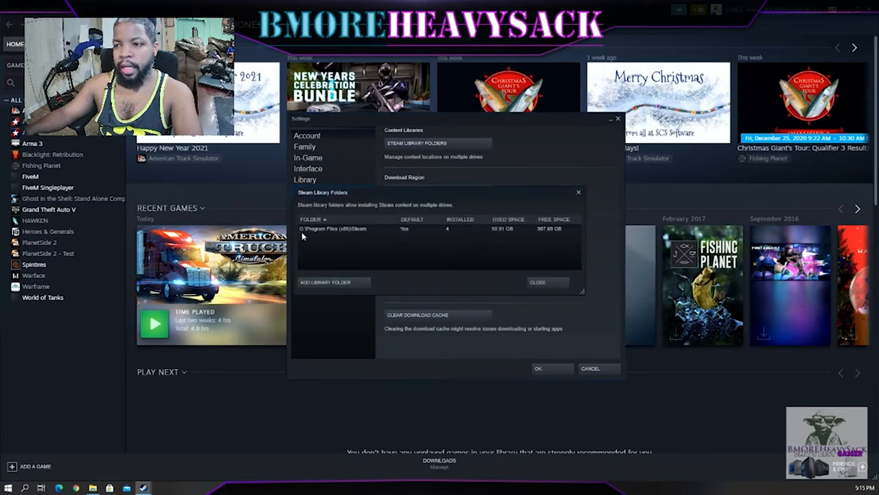
mouse_move(375, 211)
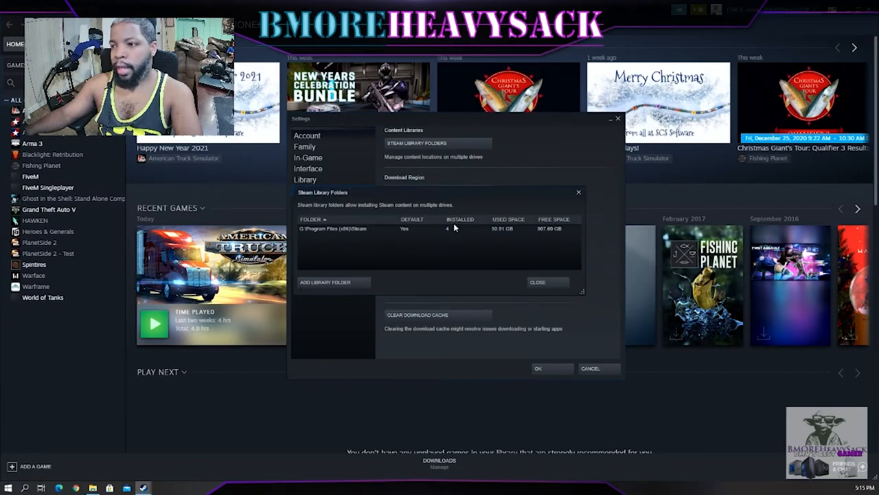
mouse_move(519, 233)
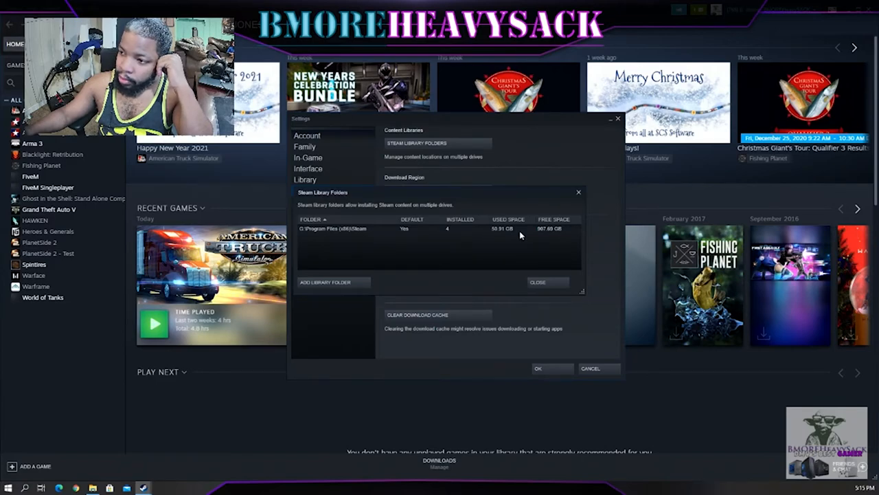
mouse_move(571, 246)
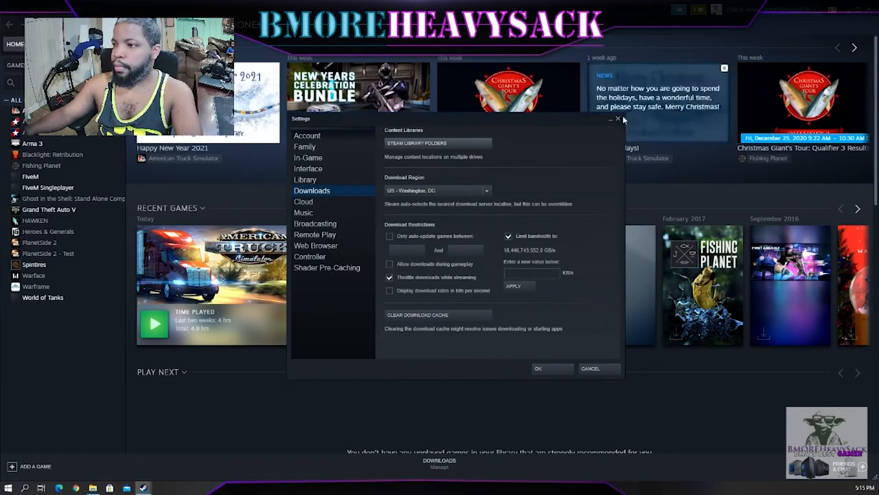
click(618, 118)
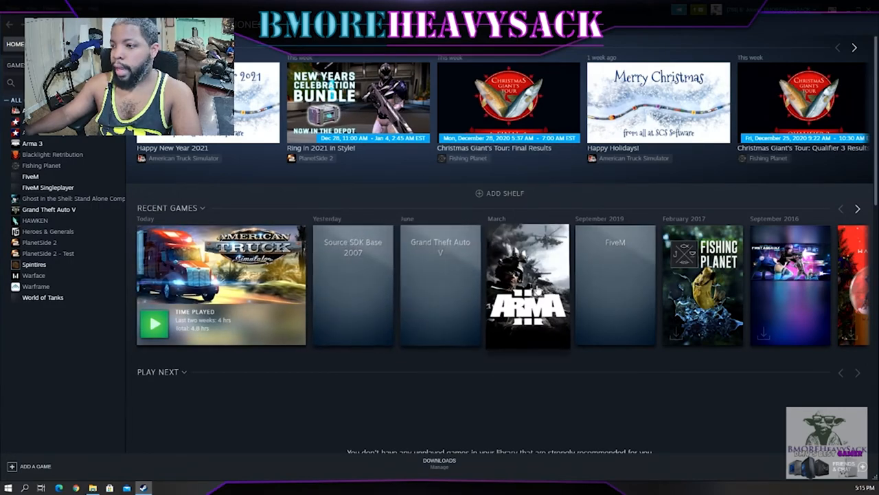
Step: Add a desktop shortcut for Arma 3 from its Manage menu
right_click(528, 285)
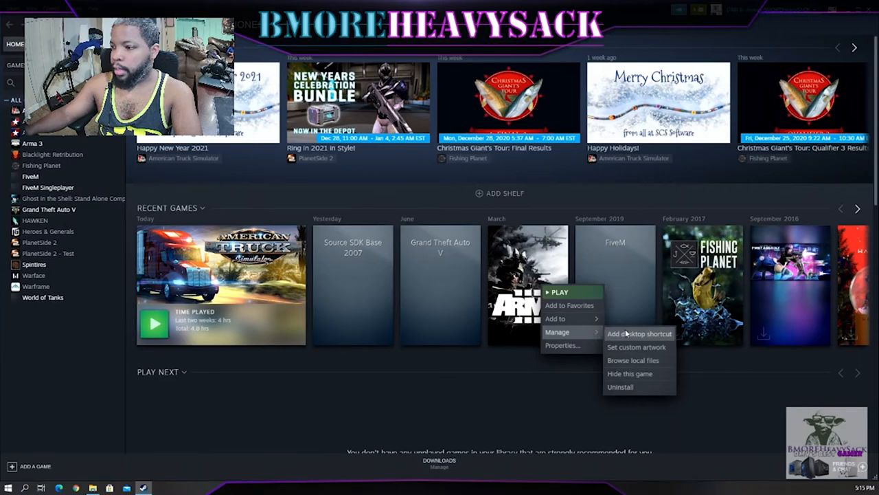
click(559, 291)
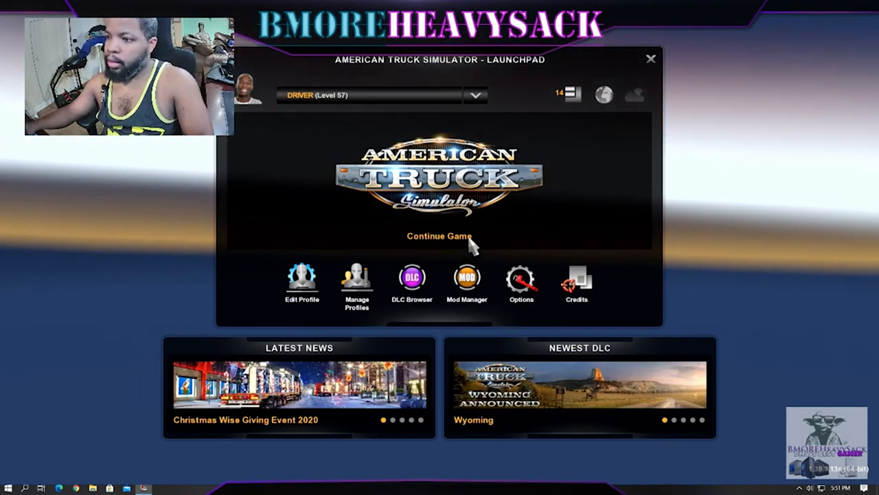
Step: Continue the saved game from the American Truck Simulator launchpad into the garage
click(440, 237)
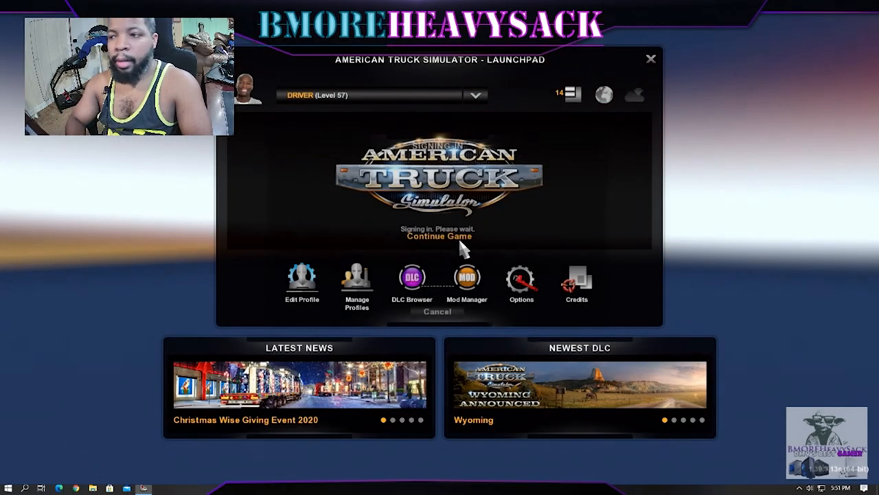
click(440, 236)
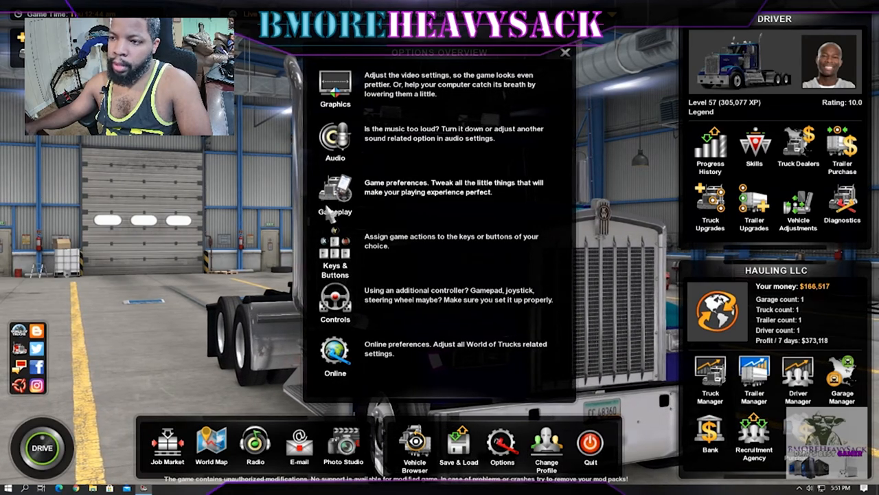
Step: Enable Full screen mode in the Graphics options
click(335, 82)
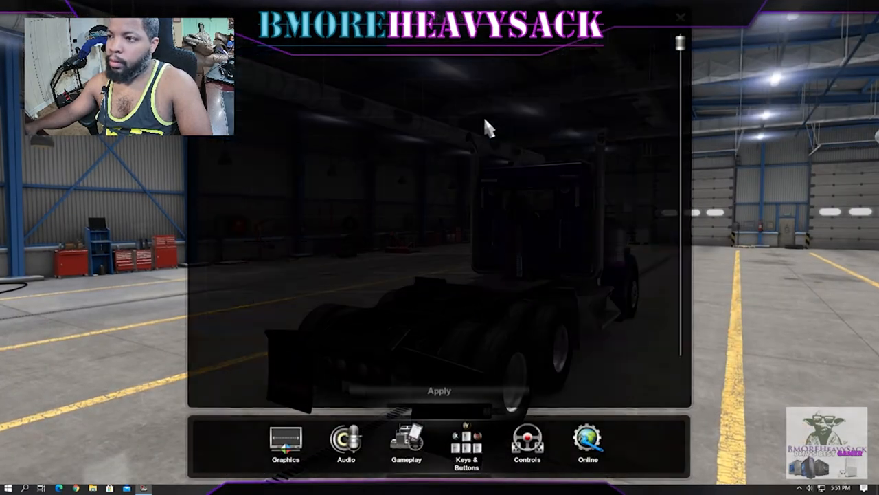
click(286, 442)
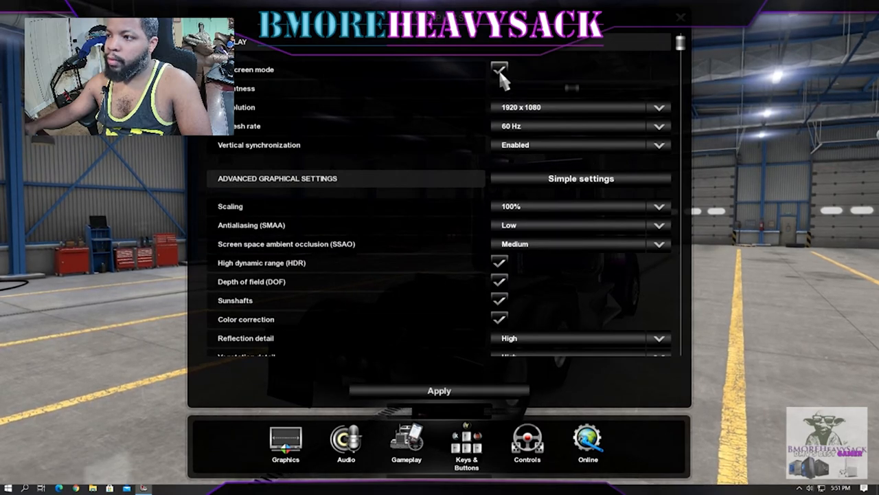